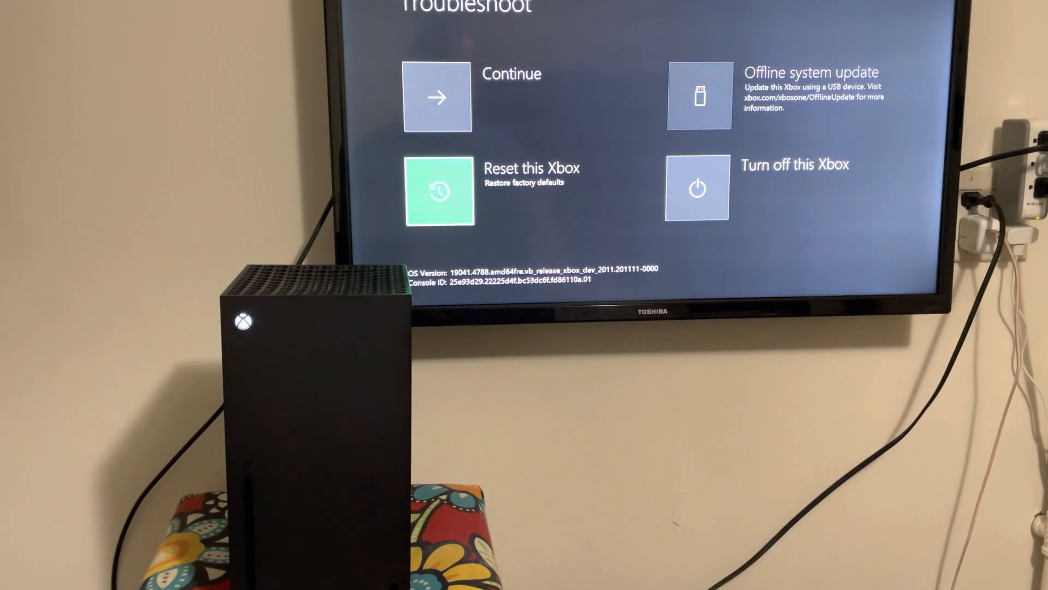
Step: Choose Reset this Xbox to reveal the Keep games and apps and Remove everything choices
click(439, 190)
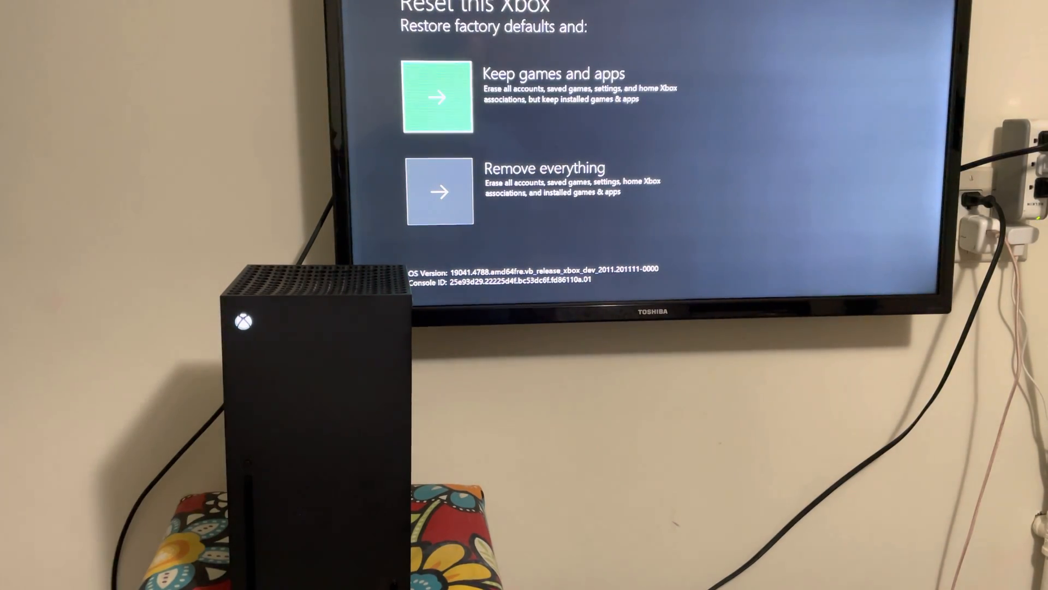